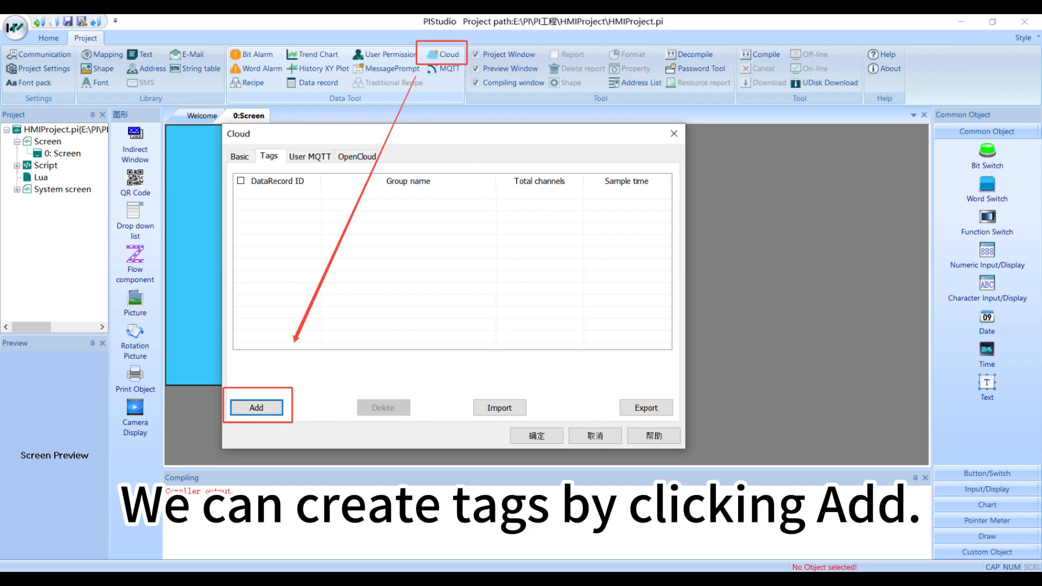
- Add a new cloud tag group Record1 with 4 channels at a 2-second sample cycle
click(257, 407)
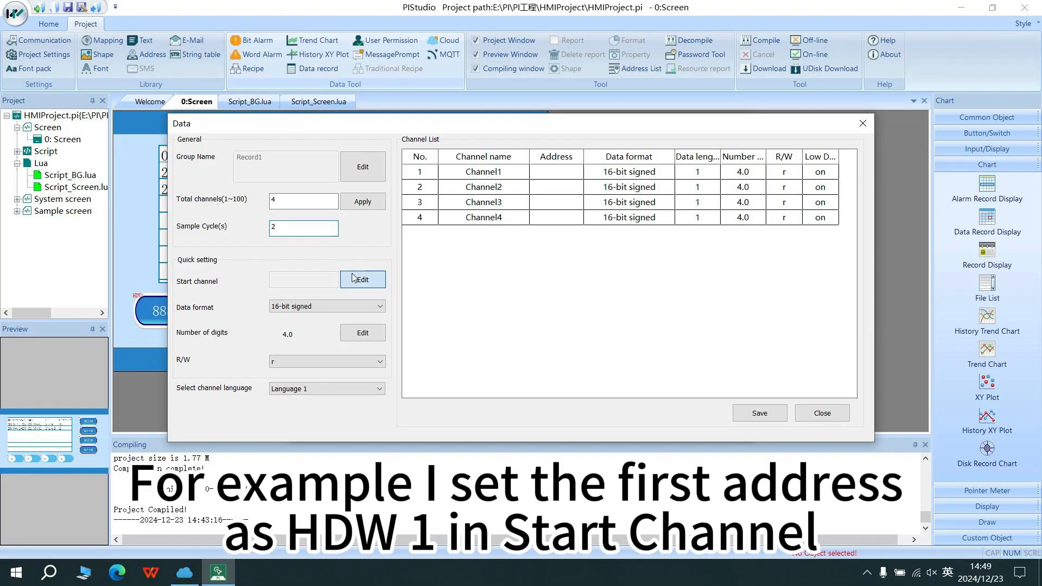
- Address the channels from HDW1 as 16-bit unsigned read/write values and raise the total to 5 channels
click(363, 279)
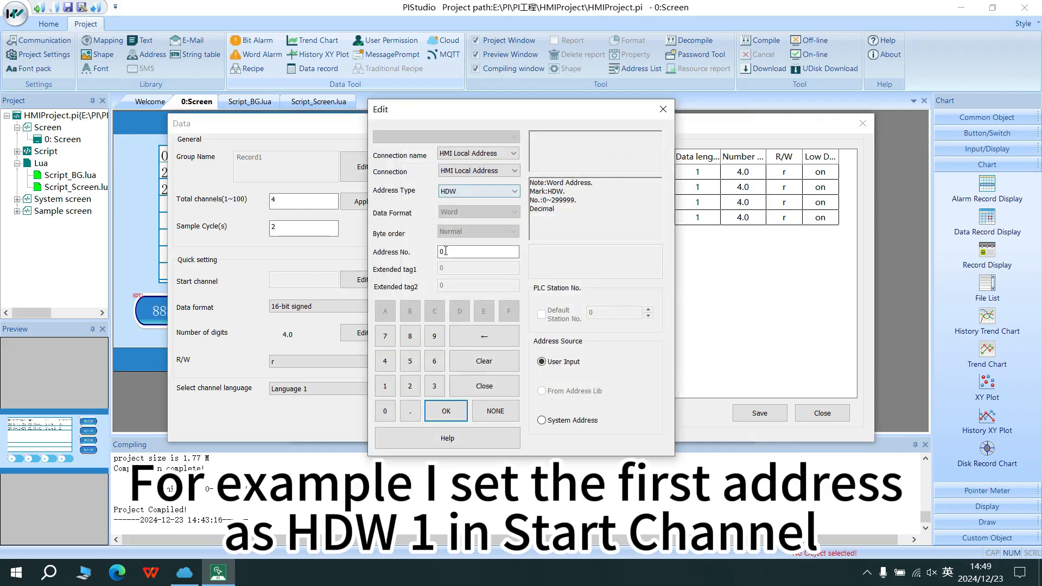
click(384, 386)
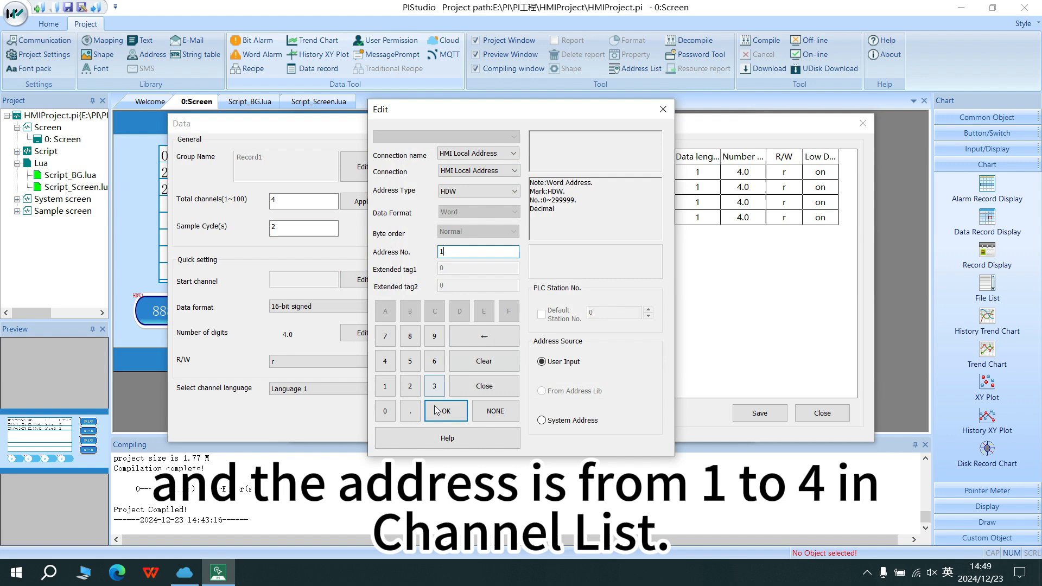
click(444, 411)
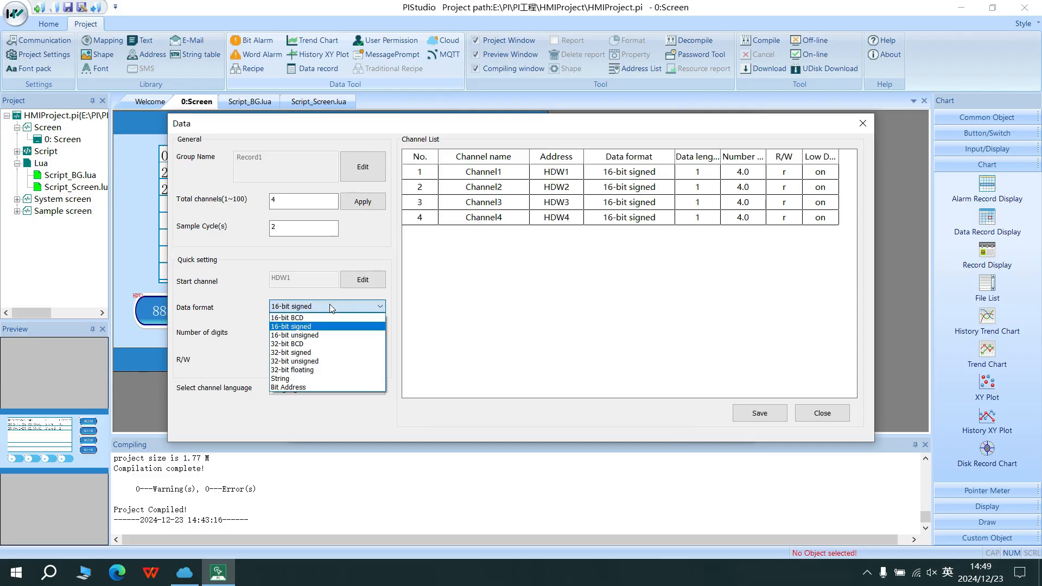
click(294, 335)
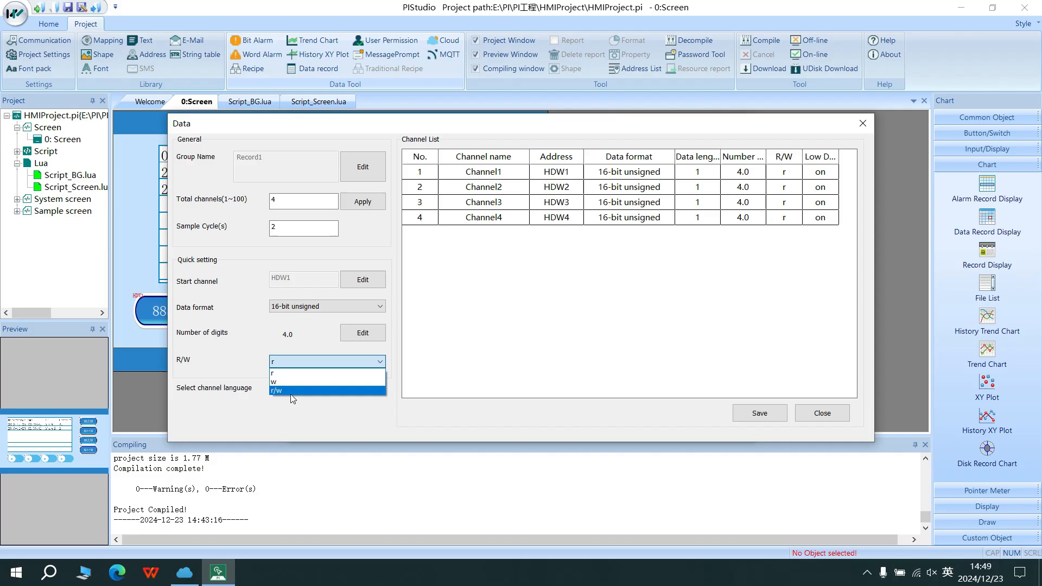
click(291, 391)
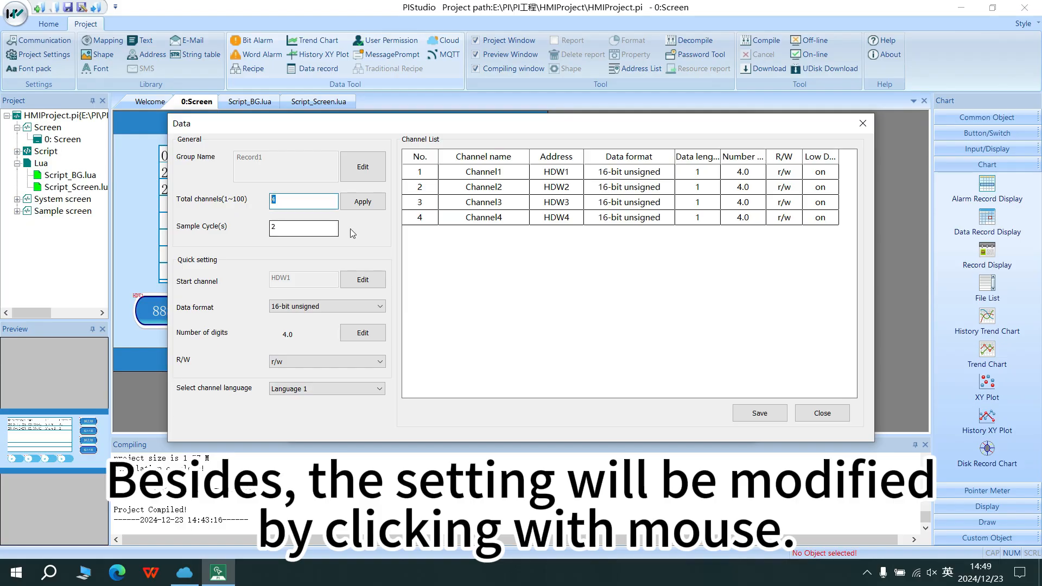
click(363, 202)
text(5)
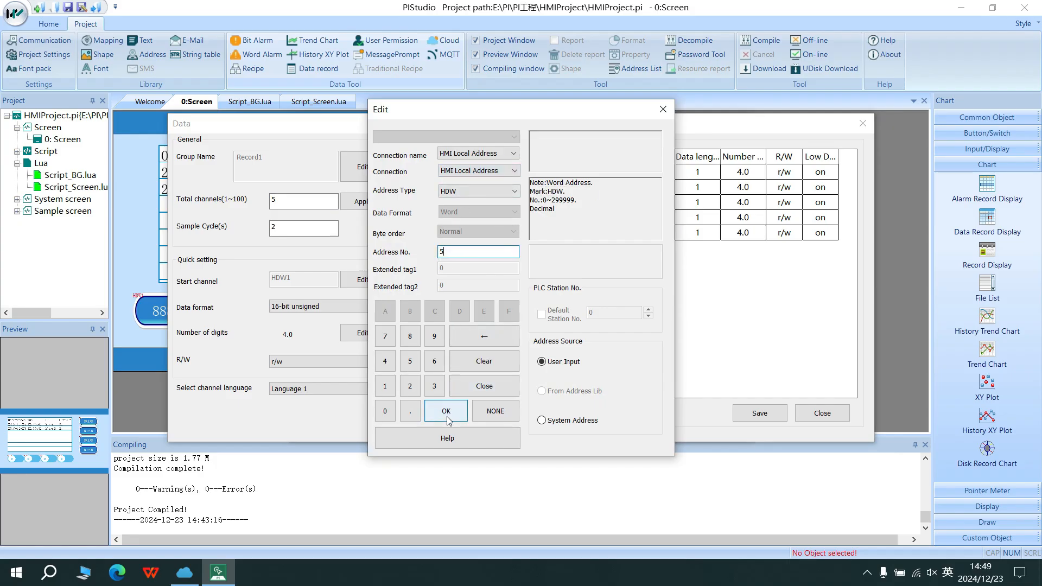
- Set Channel5 to HDW5 read-only and save the Record1 tag group
click(445, 410)
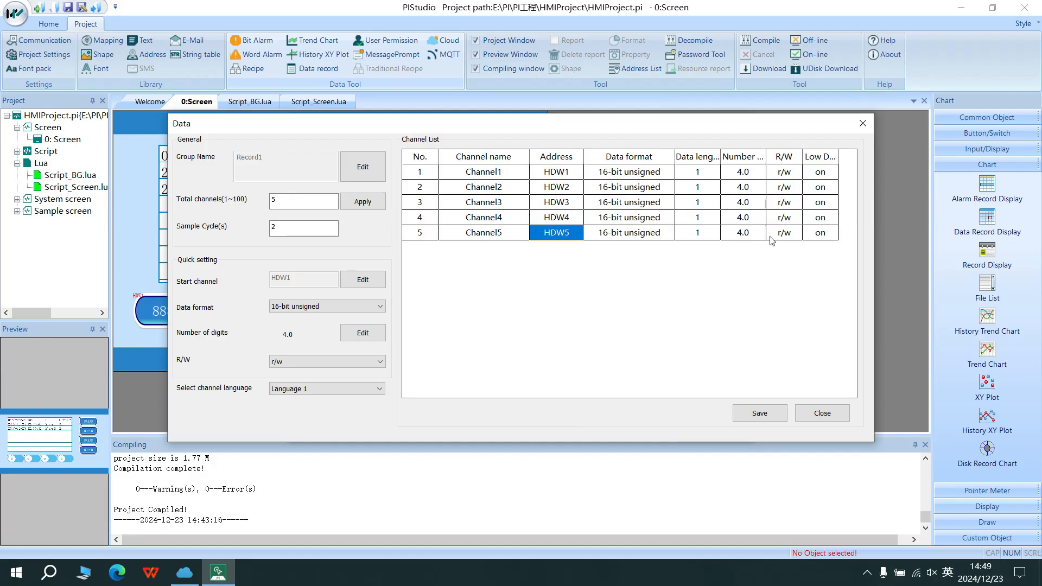
click(784, 233)
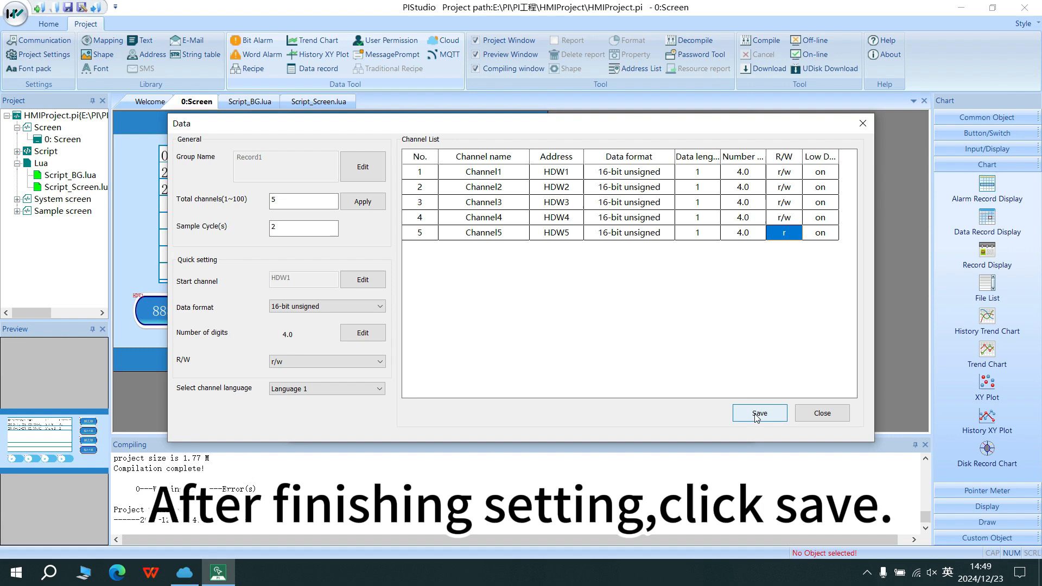
click(758, 412)
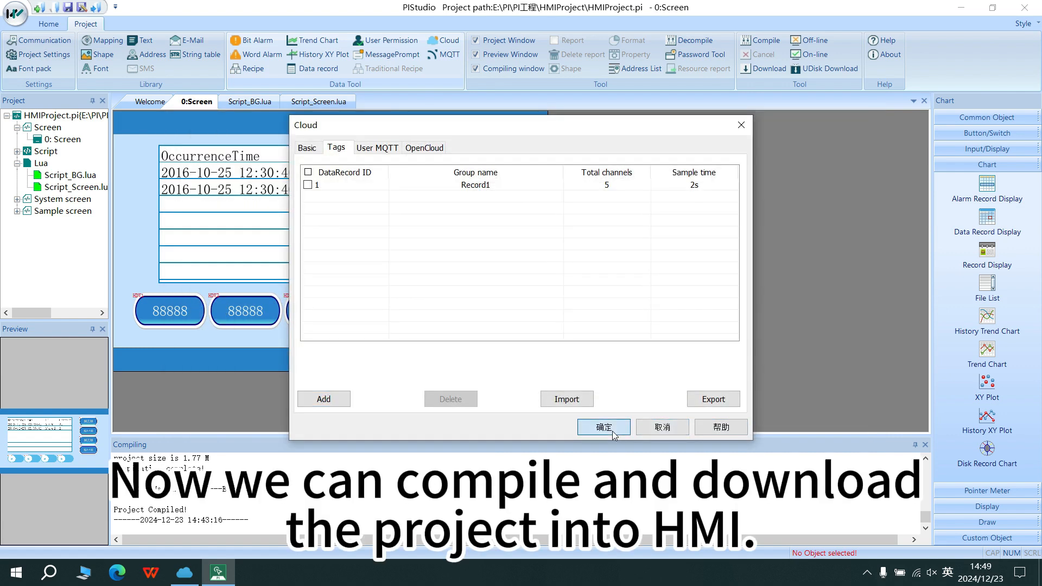
- Confirm the cloud settings, compile the project and download it PC to HMI
click(603, 426)
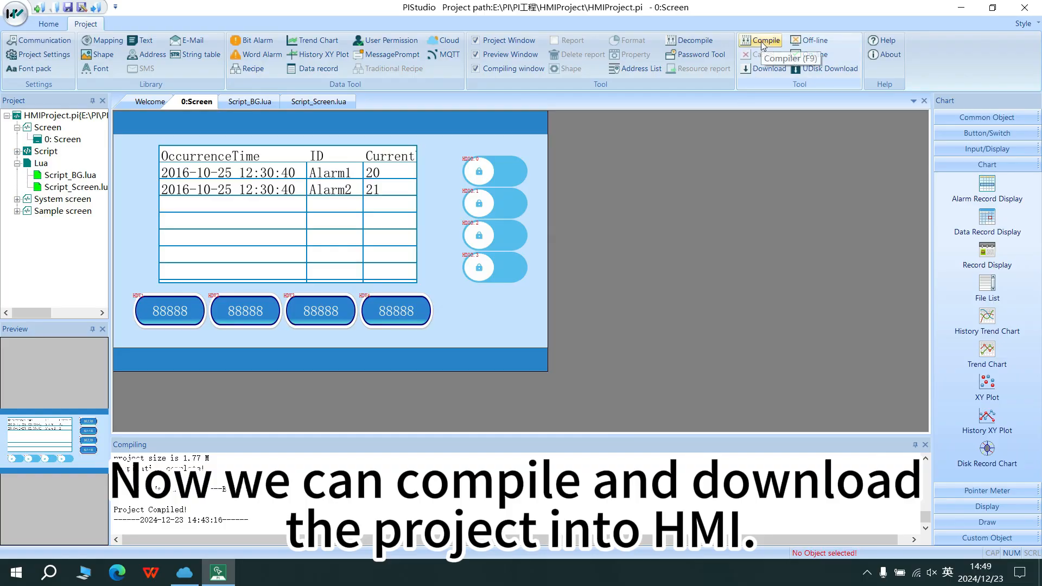
click(768, 40)
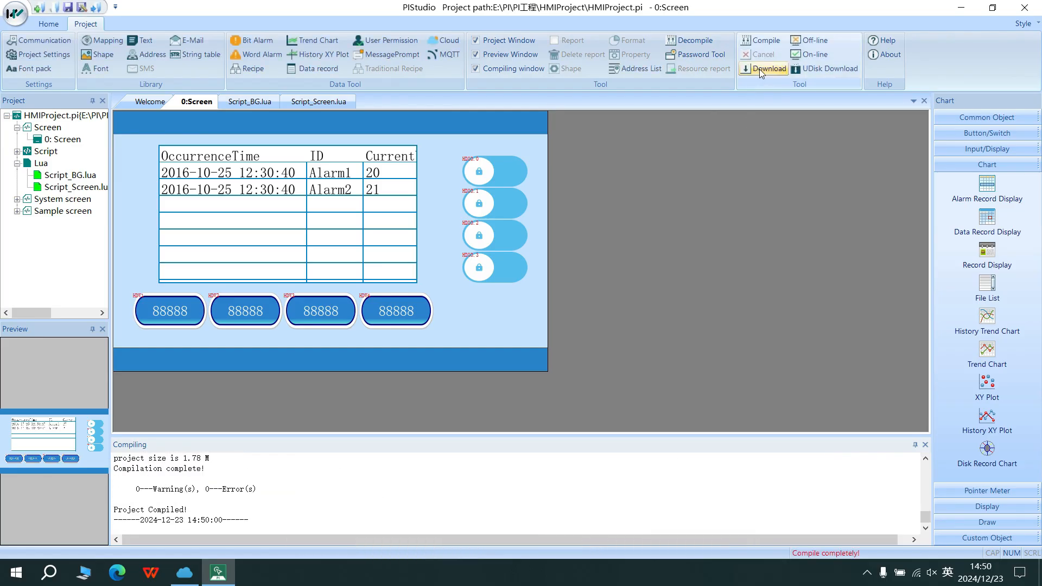
click(768, 68)
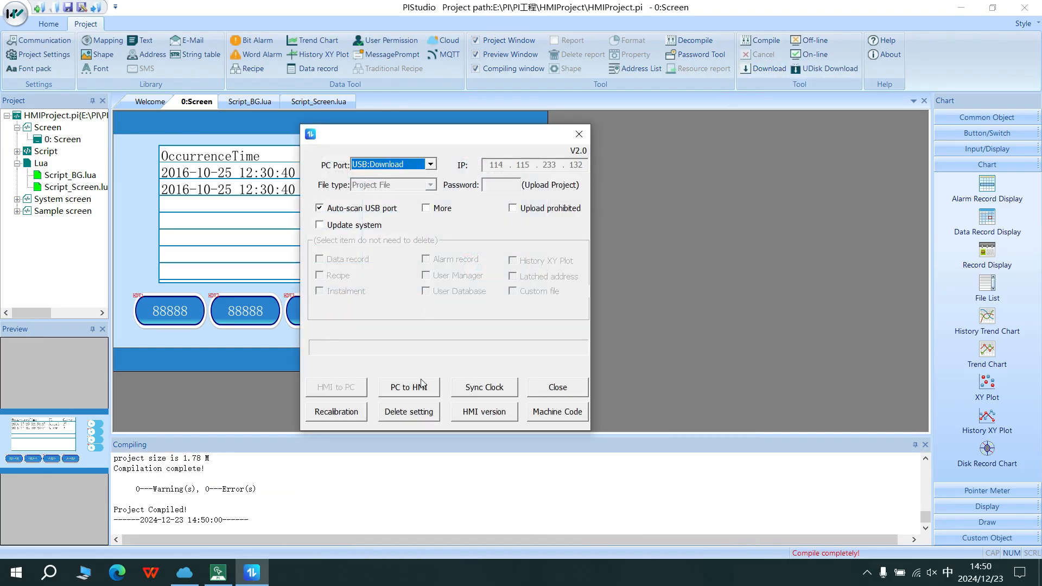
click(408, 387)
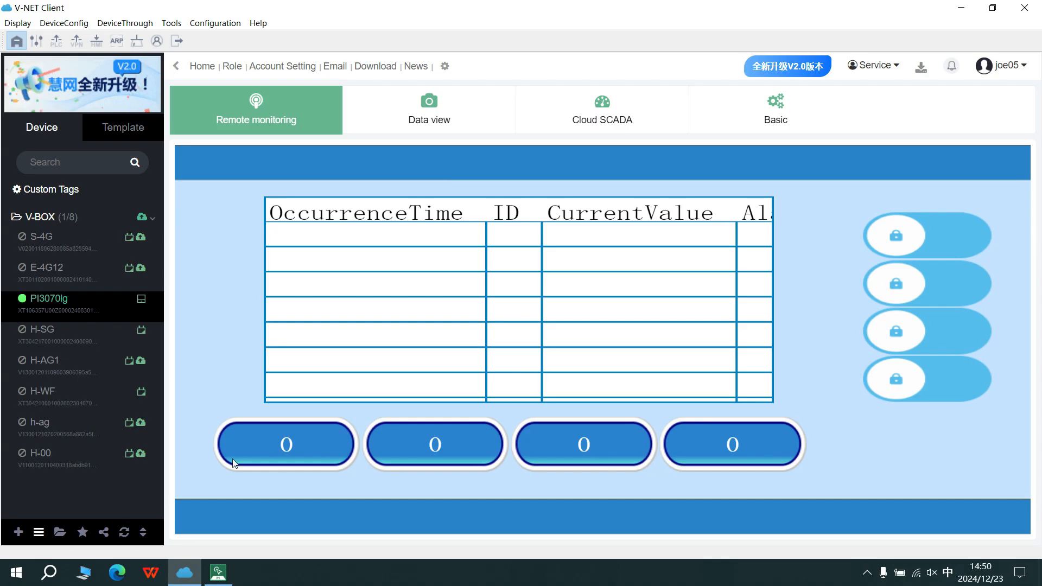
- Set Record1 Channel1 to 55 in the collection points, refresh the values and view remote monitoring
click(429, 109)
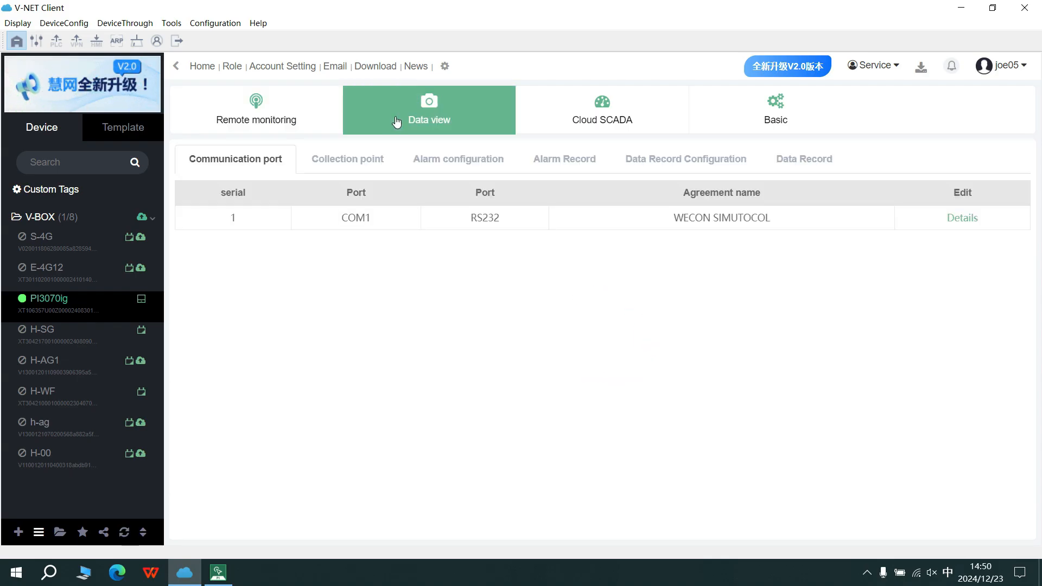
click(347, 158)
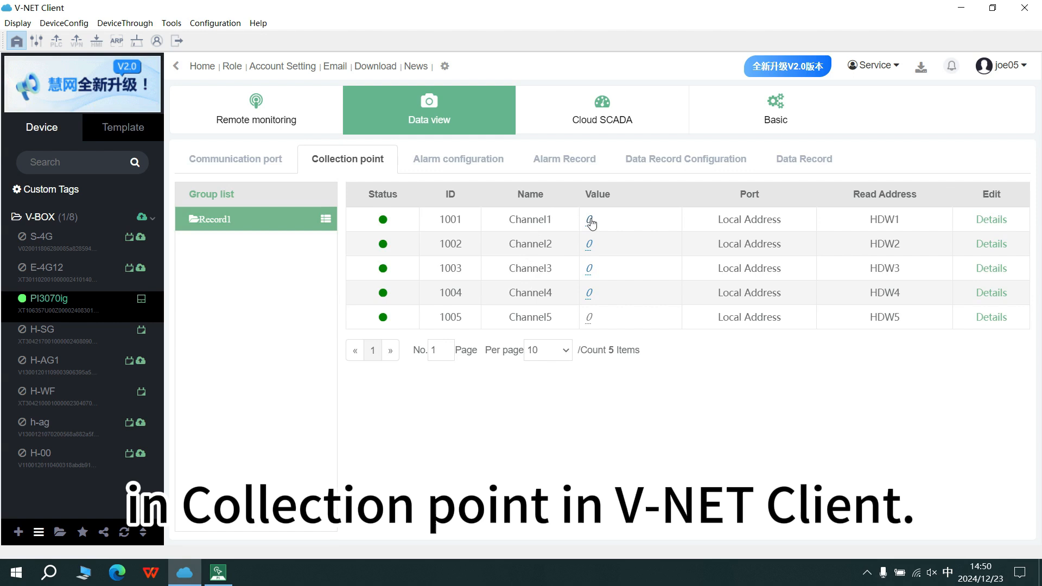
click(591, 219)
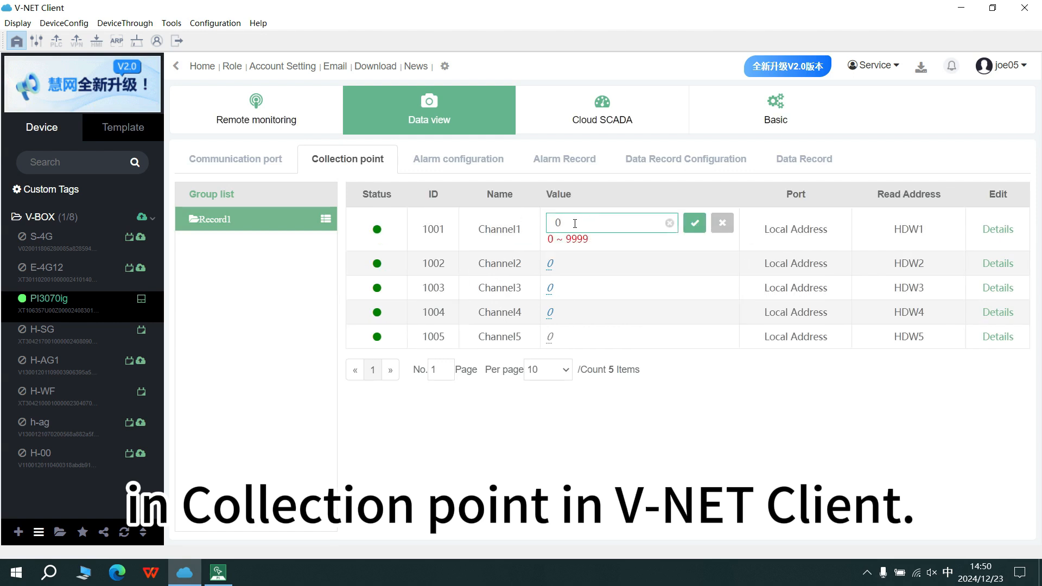
text(55)
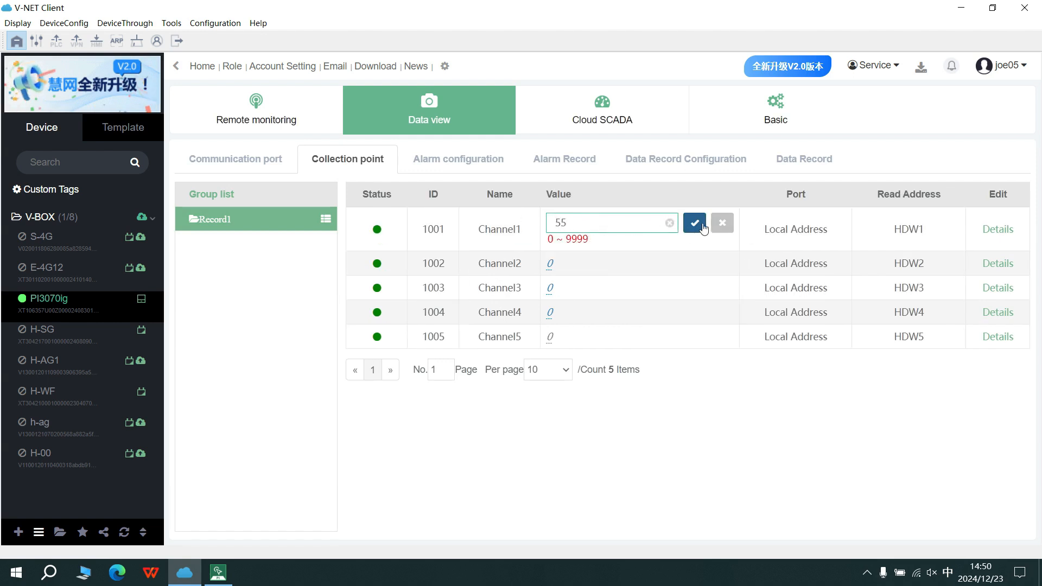
click(694, 223)
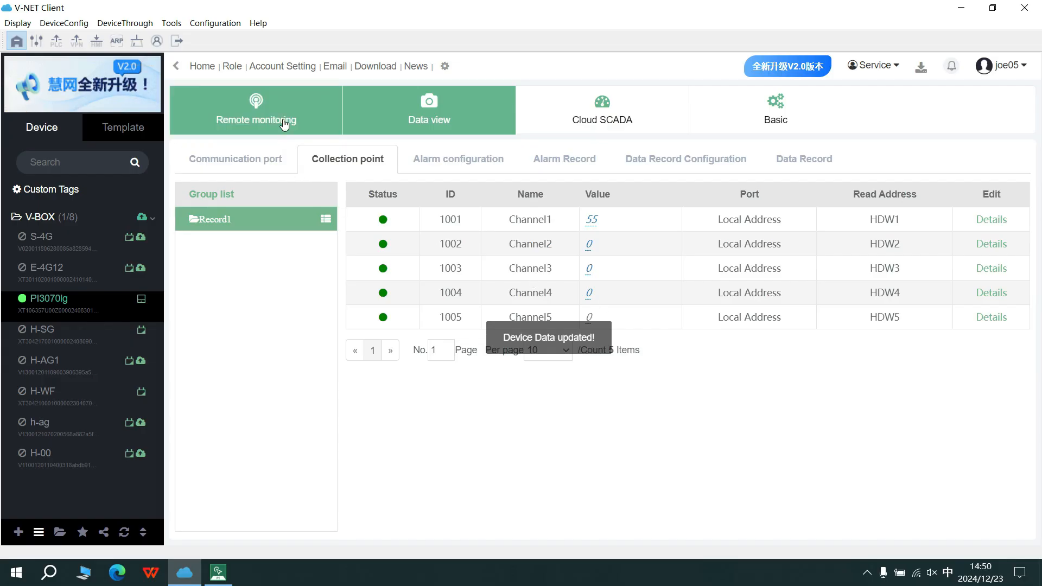
click(257, 110)
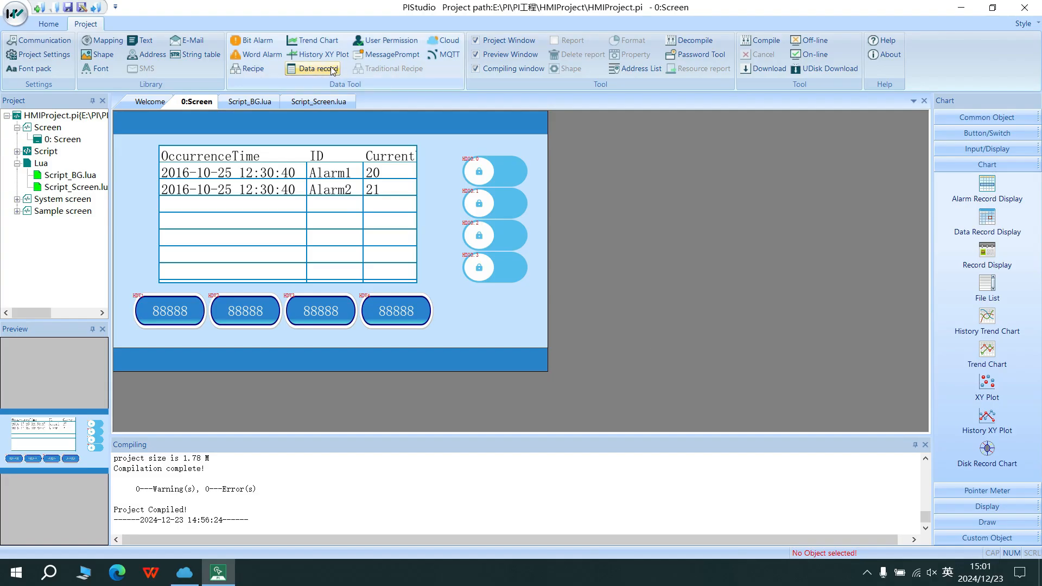
- Enable 'upload to Cloud' for data record group GroupName0 and close the Data Record list
click(312, 68)
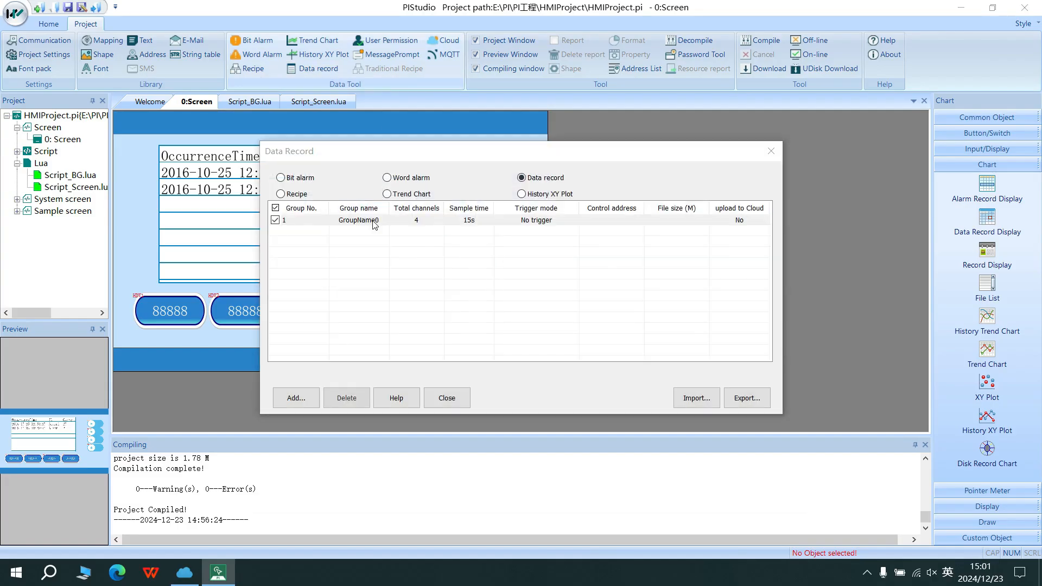
double_click(359, 220)
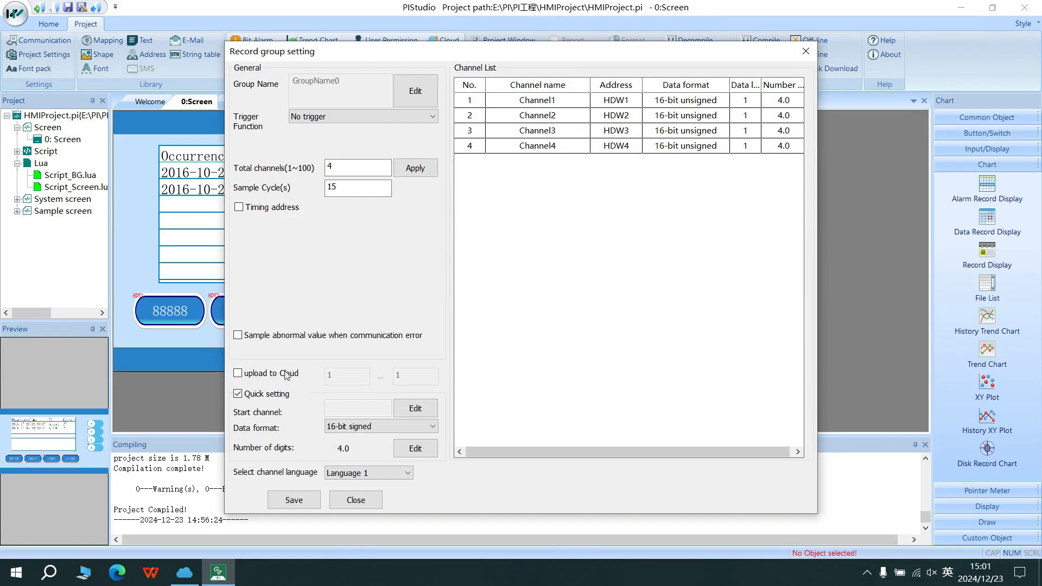
click(238, 372)
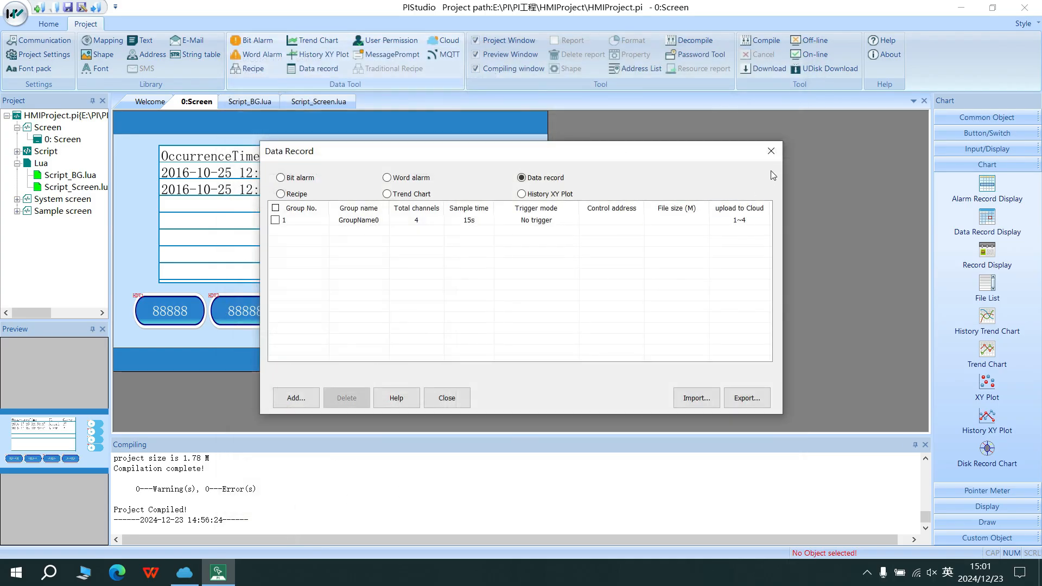
click(447, 398)
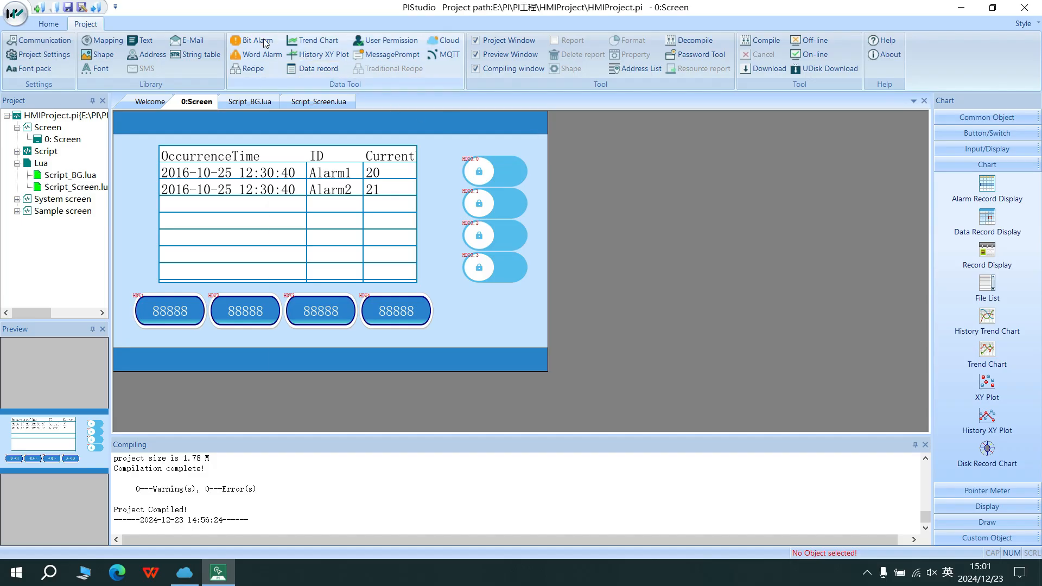
- Enable 'upload to Cloud' for the HDX0.0 bit alarm and close the Bit Alarm list
click(254, 41)
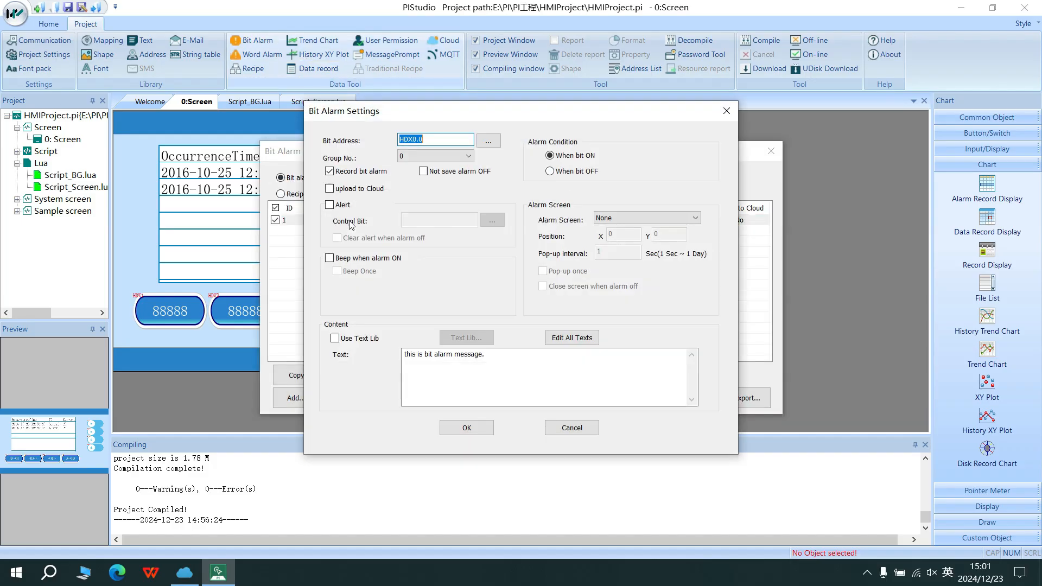
click(330, 188)
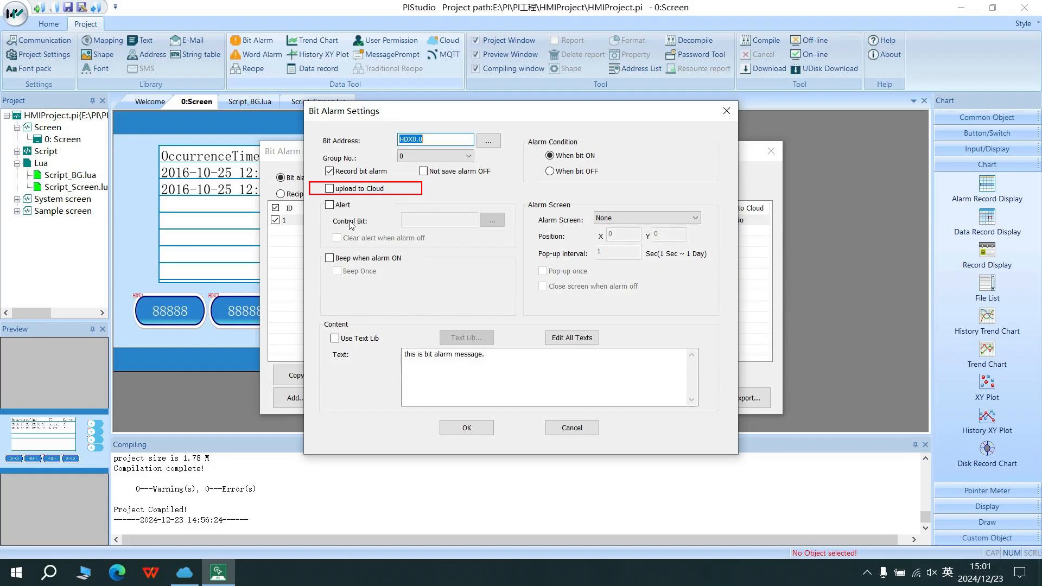
click(330, 187)
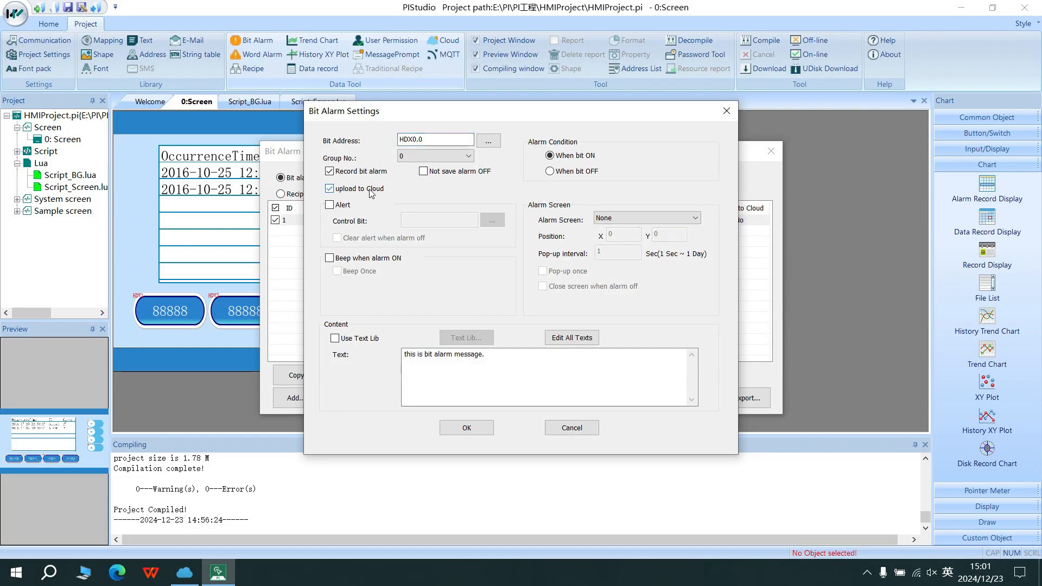
click(466, 428)
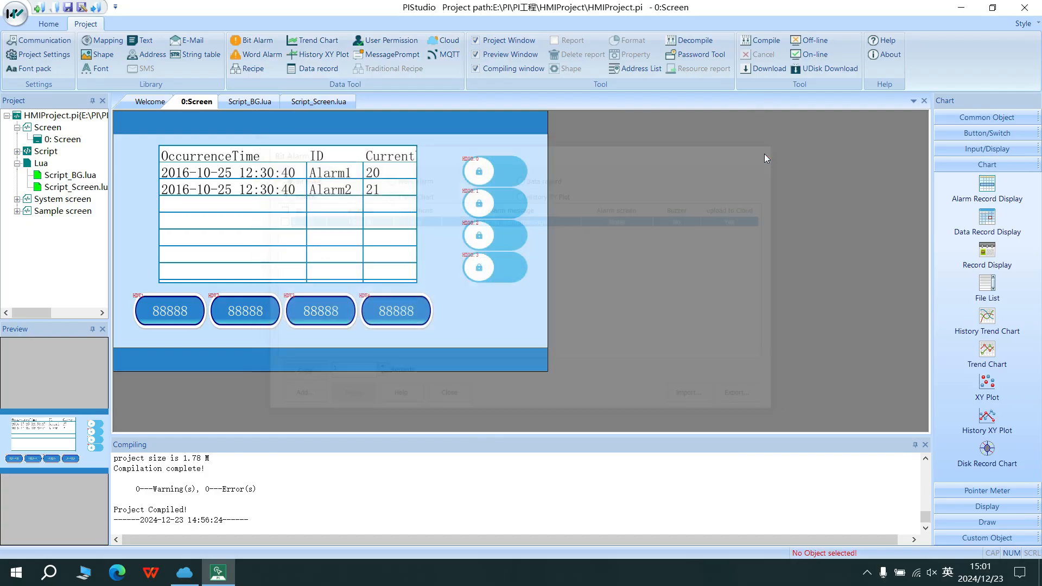
click(259, 54)
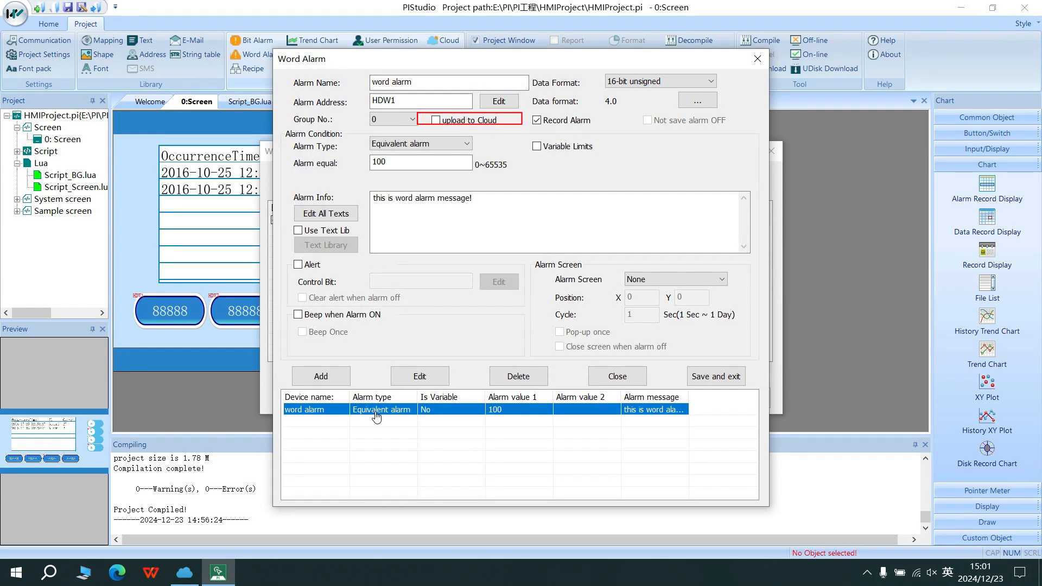
- Enable 'upload to Cloud' for the HDW1 word alarm and close the Word Alarm list
click(434, 121)
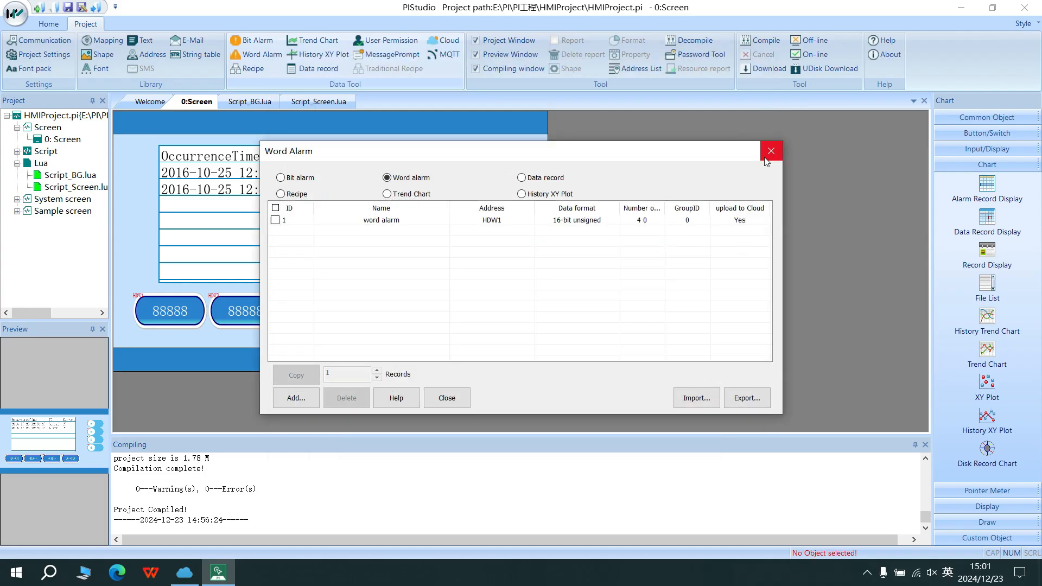
click(770, 151)
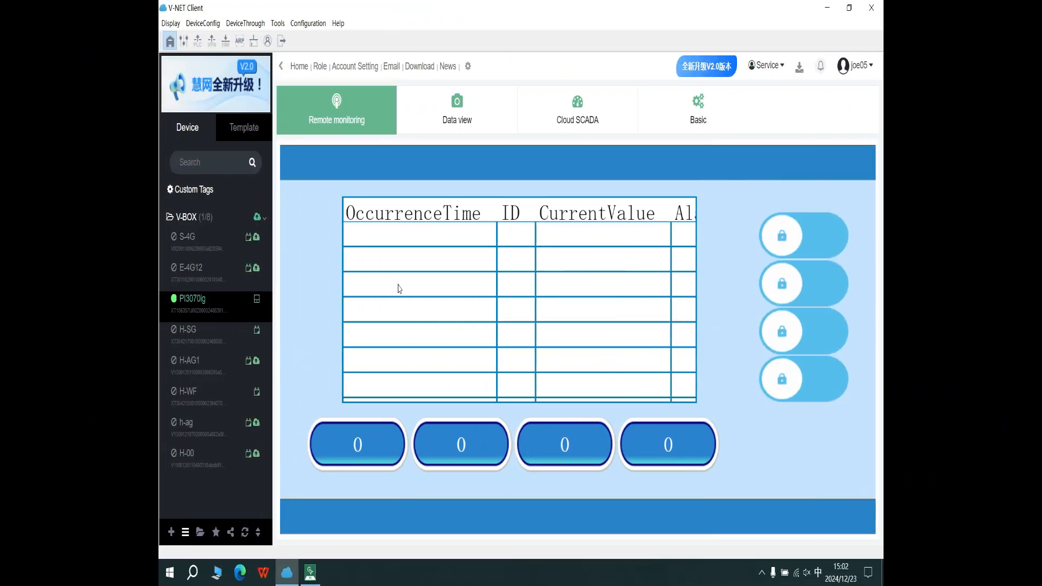
- View the device's Data Record Configuration with GroupName0 channels, then the Alarm configuration with both alarms
click(428, 110)
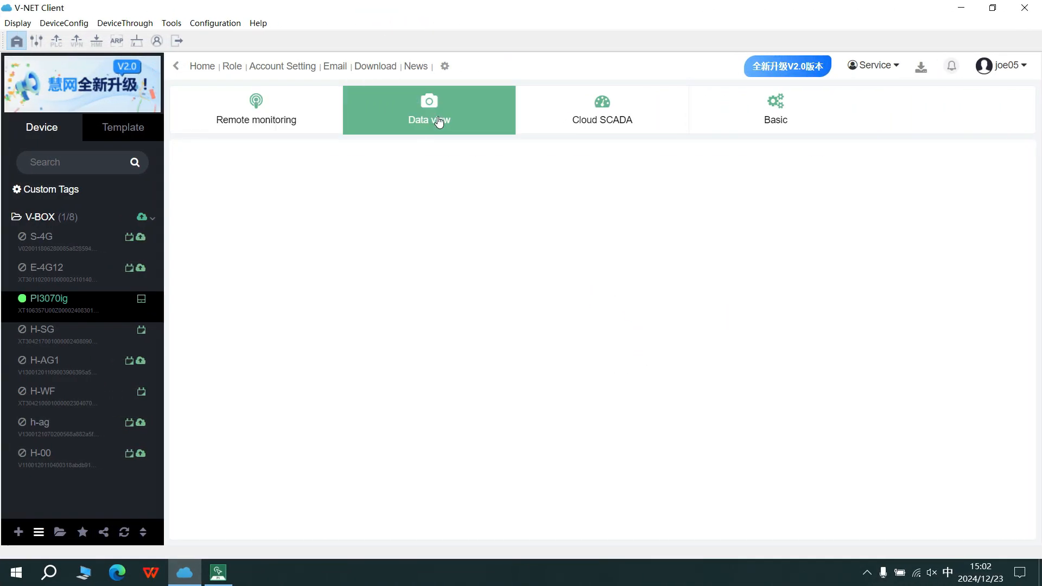
click(428, 111)
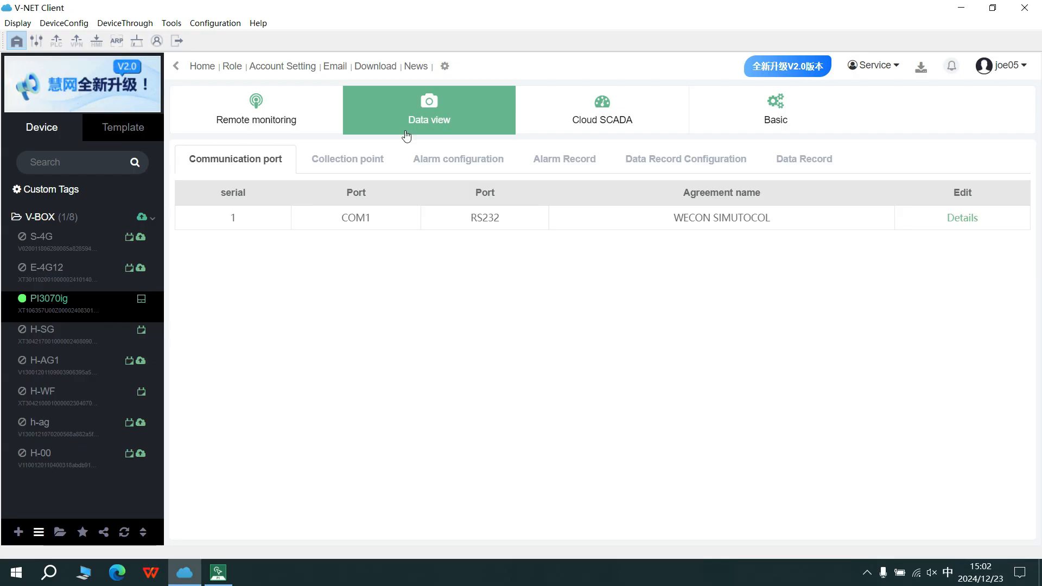
mouse_move(672, 153)
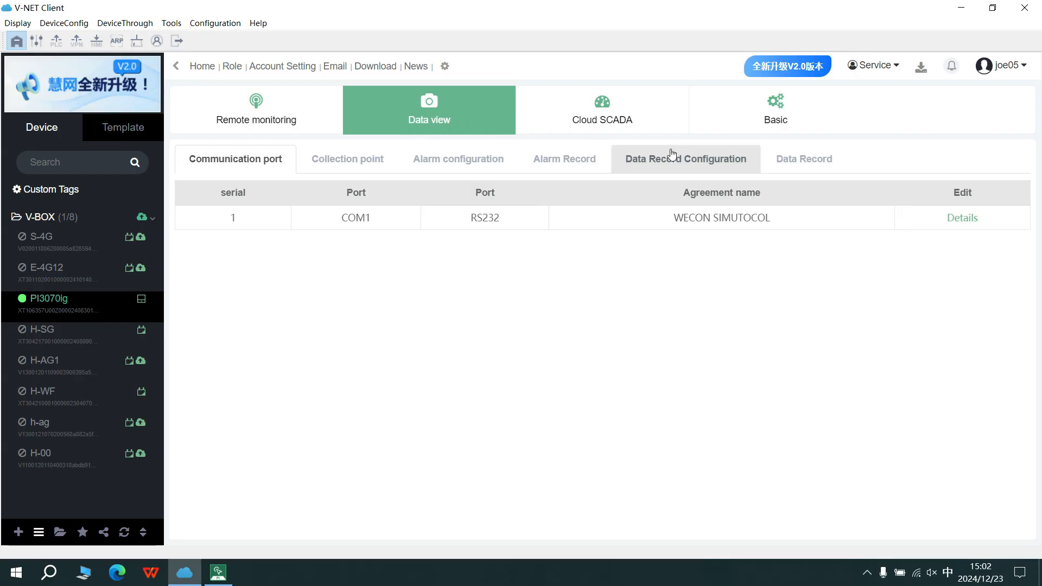
click(685, 159)
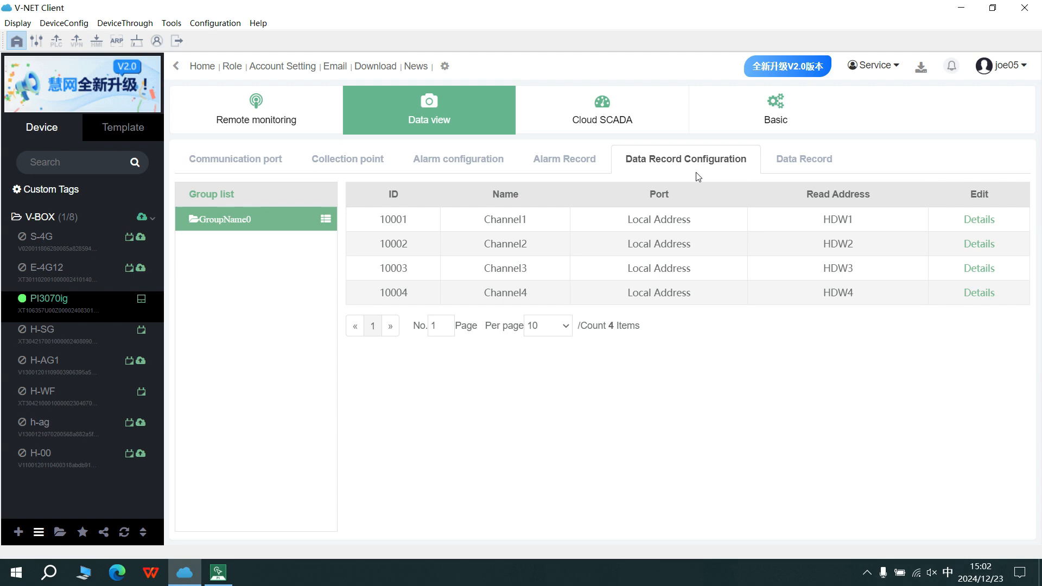
mouse_move(500, 181)
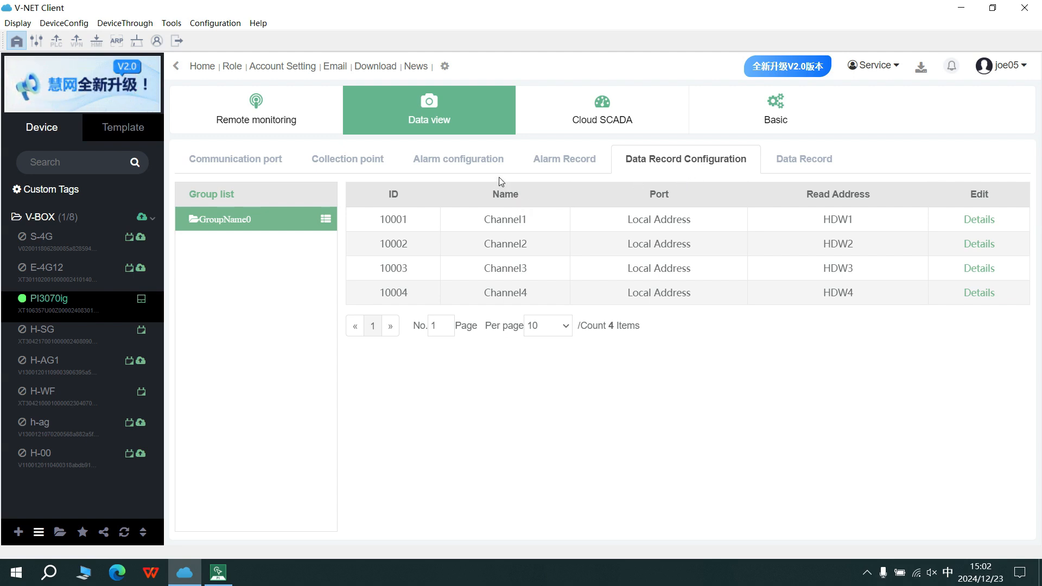
click(457, 158)
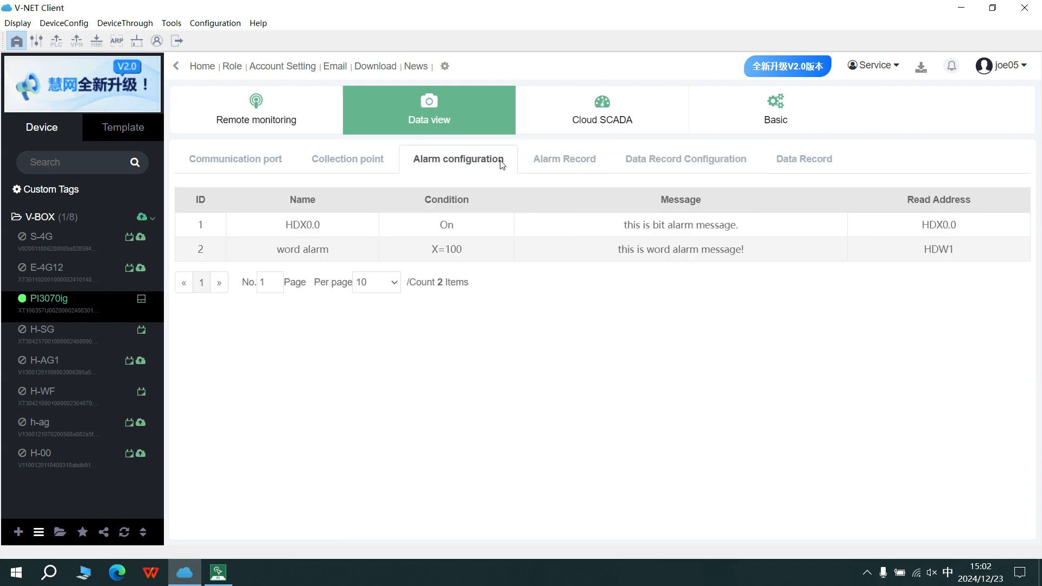